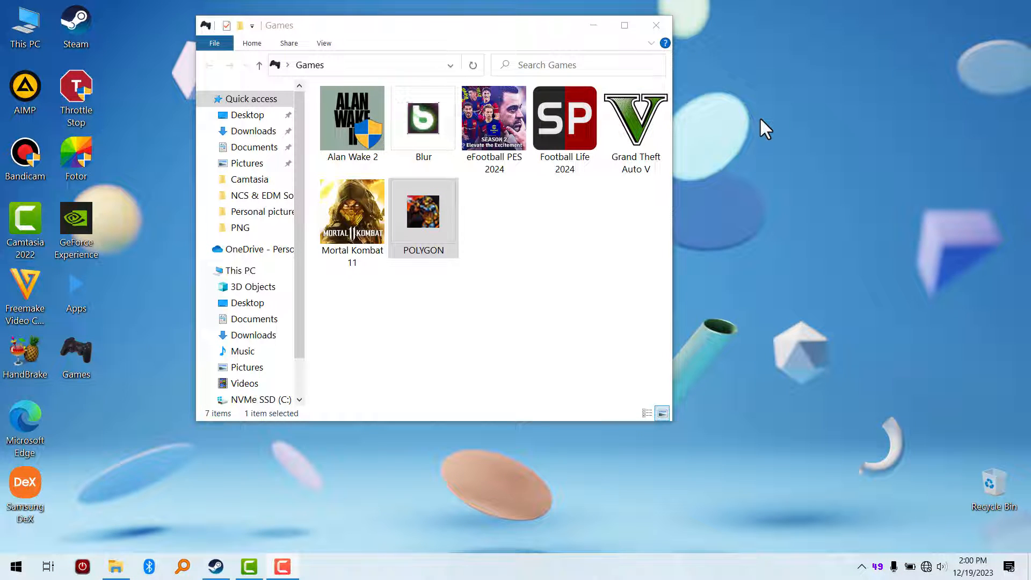
{"action": "mouse_move", "coordinate": [568, 197]}
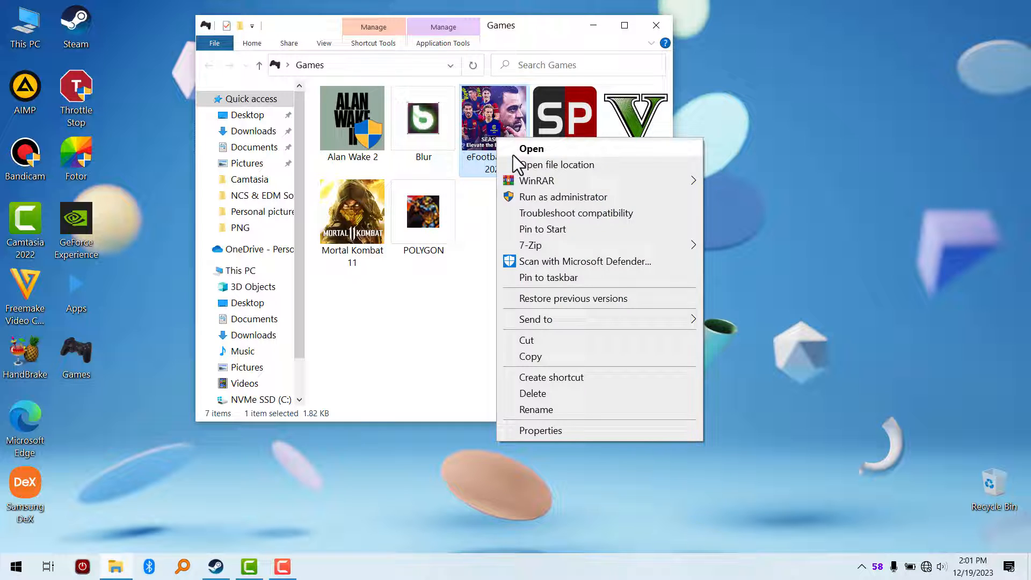
{"action": "mouse_move", "coordinate": [567, 177]}
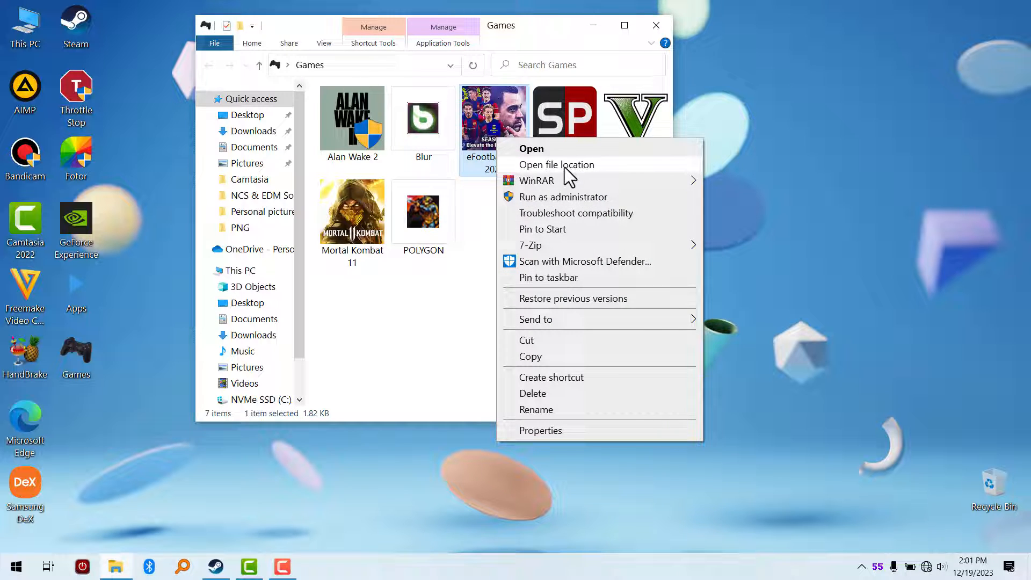
Step: Dismiss the eFootball menu and review the POLYGON shortcut's context menu options
{"action": "left_click", "coordinate": [556, 164]}
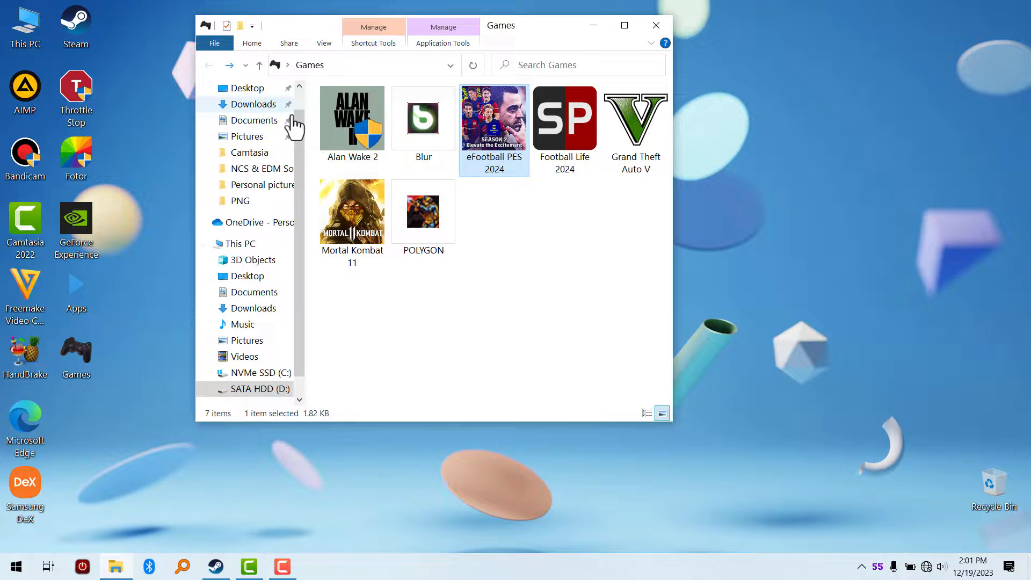
{"action": "mouse_move", "coordinate": [483, 241]}
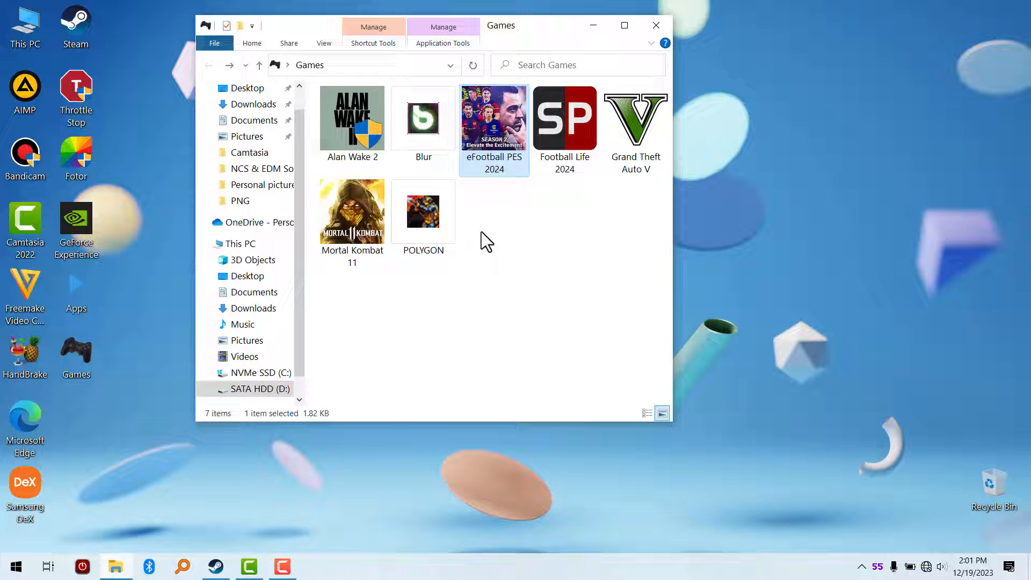
{"action": "left_click", "coordinate": [424, 210]}
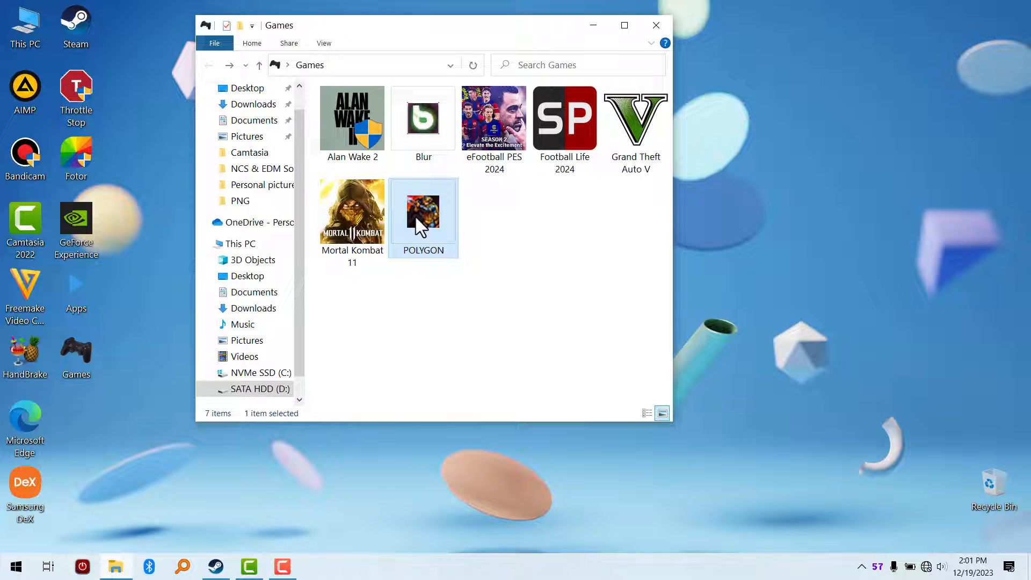
{"action": "right_click", "coordinate": [424, 217]}
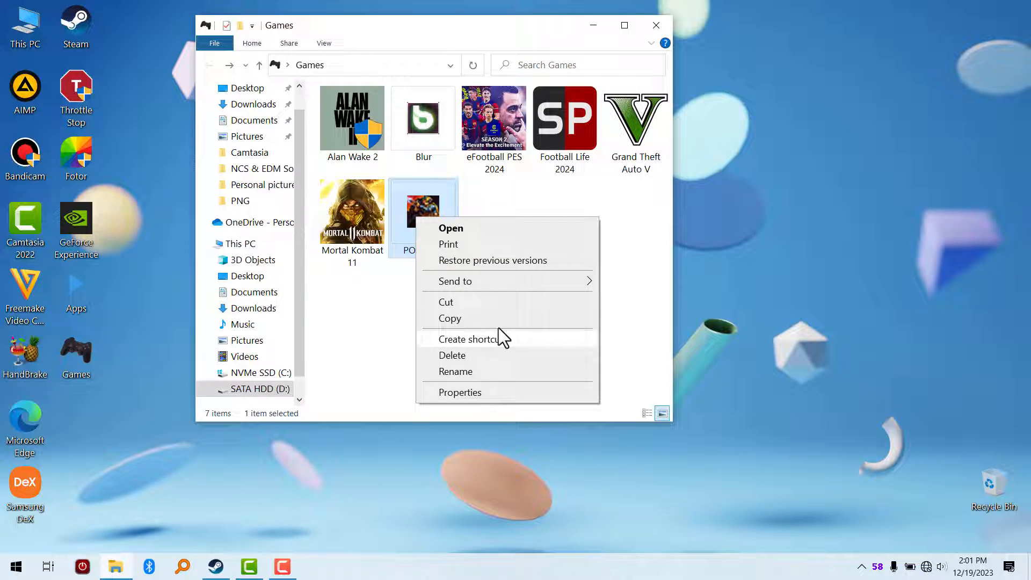
{"action": "mouse_move", "coordinate": [471, 400]}
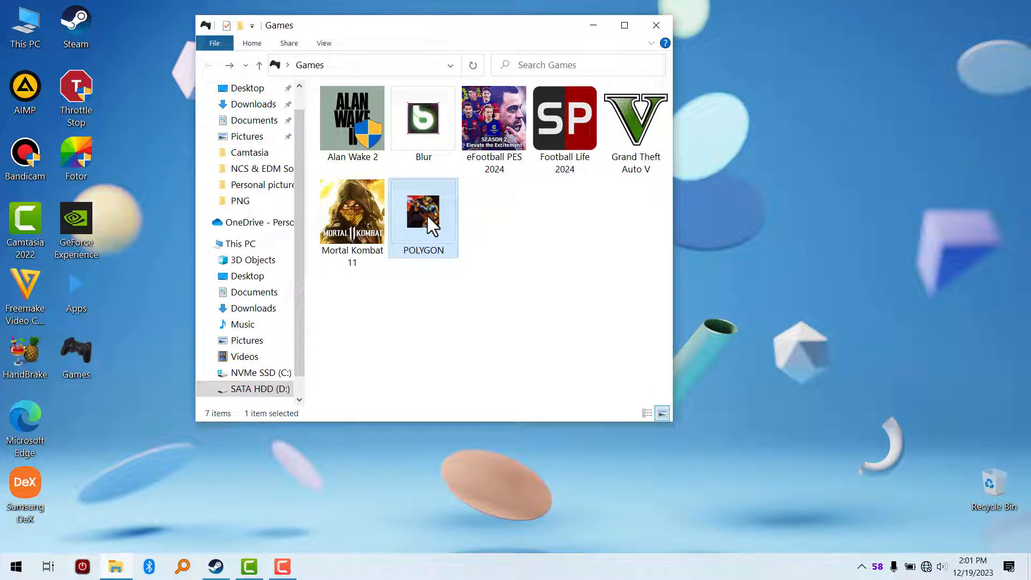
{"action": "right_click", "coordinate": [423, 214]}
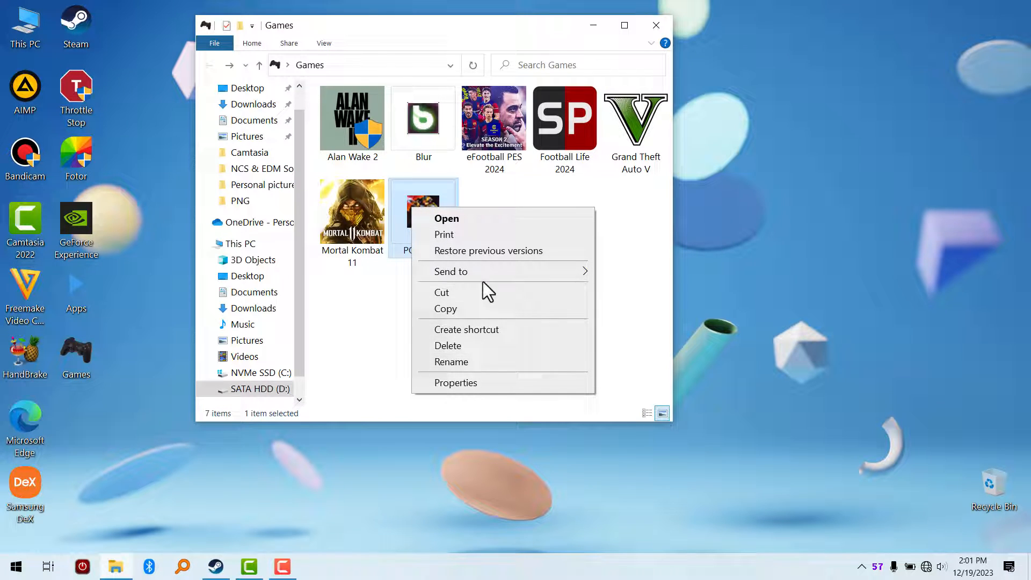
{"action": "mouse_move", "coordinate": [477, 314]}
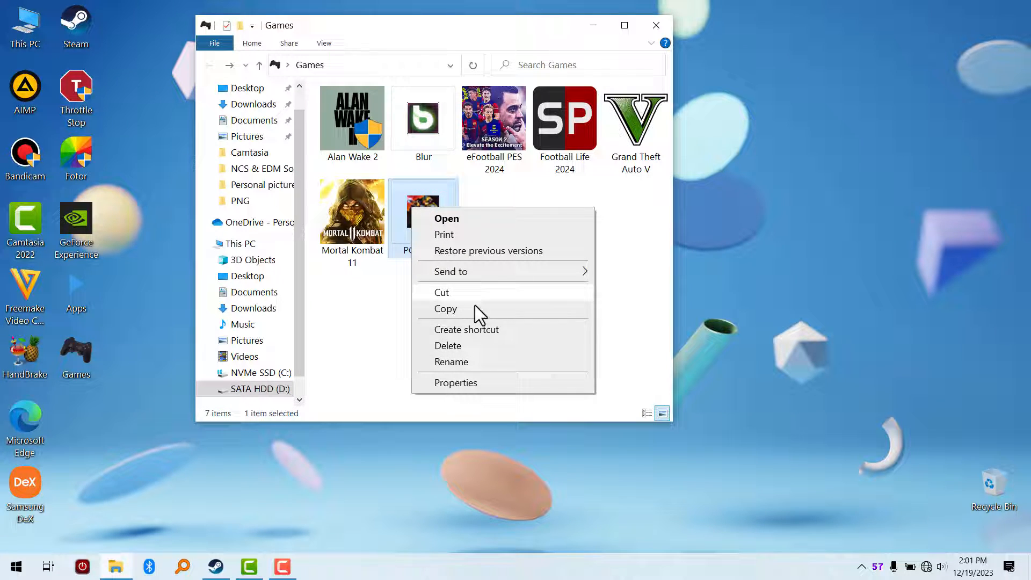
{"action": "left_click", "coordinate": [503, 236]}
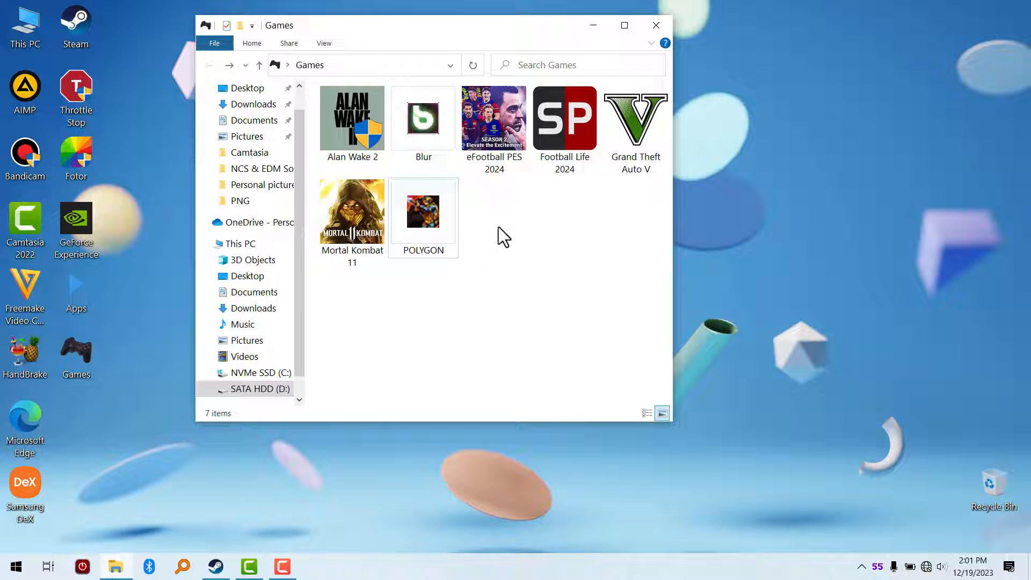
Step: Recheck the POLYGON shortcut's menu, then open POLYGON's options in the Steam library
{"action": "left_click", "coordinate": [423, 212]}
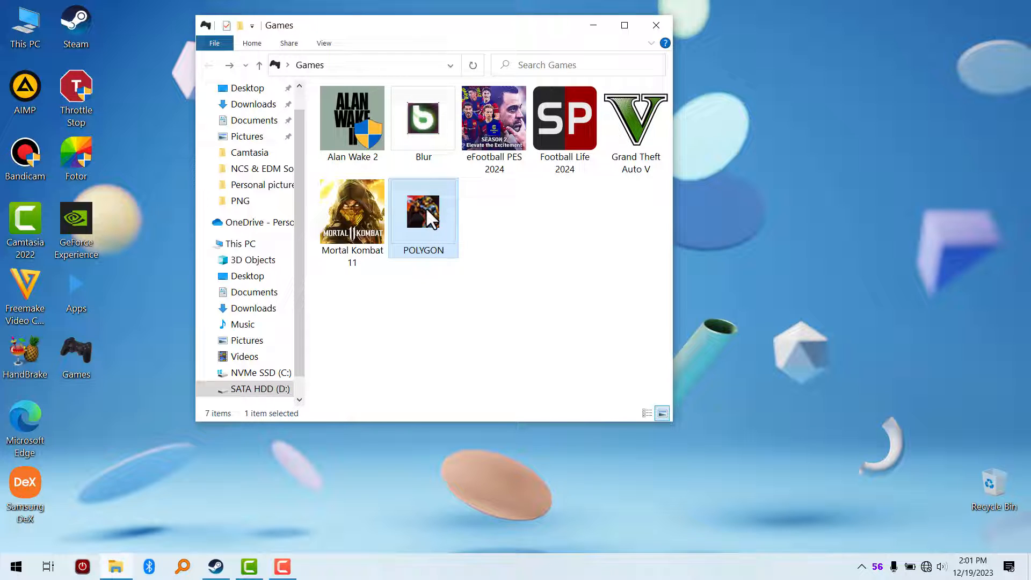
{"action": "right_click", "coordinate": [424, 216]}
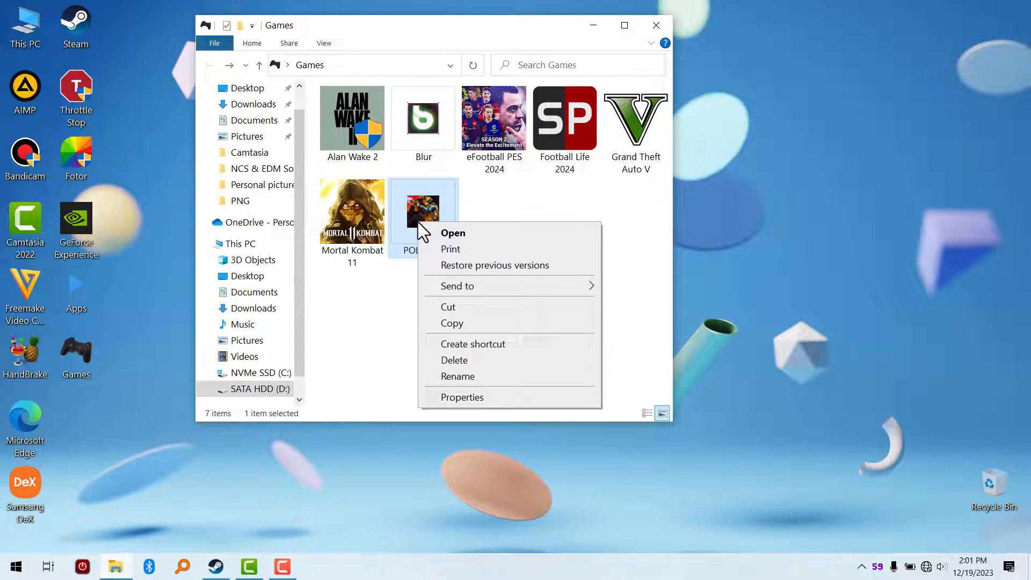
{"action": "mouse_move", "coordinate": [460, 240]}
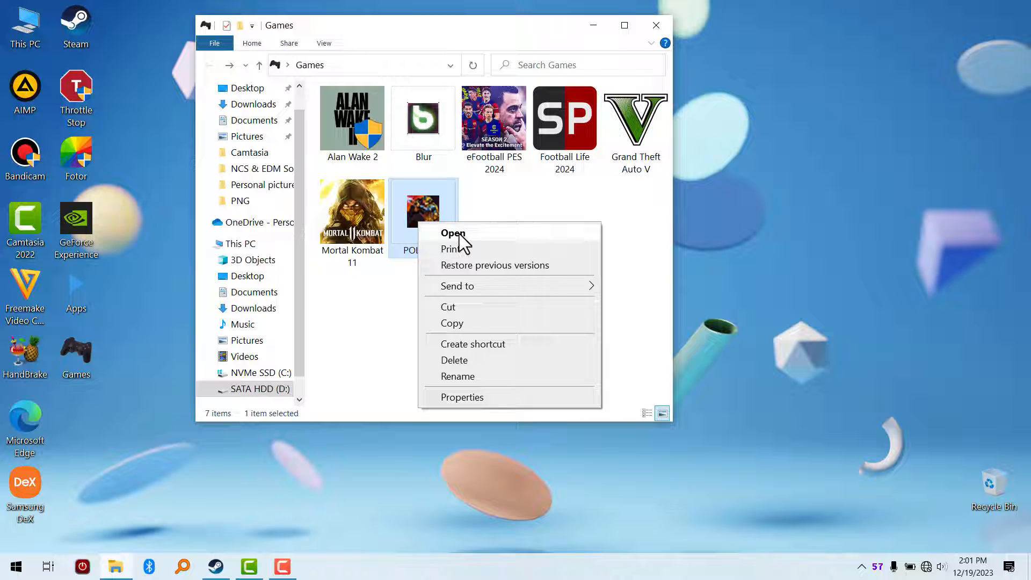
{"action": "mouse_move", "coordinate": [357, 310]}
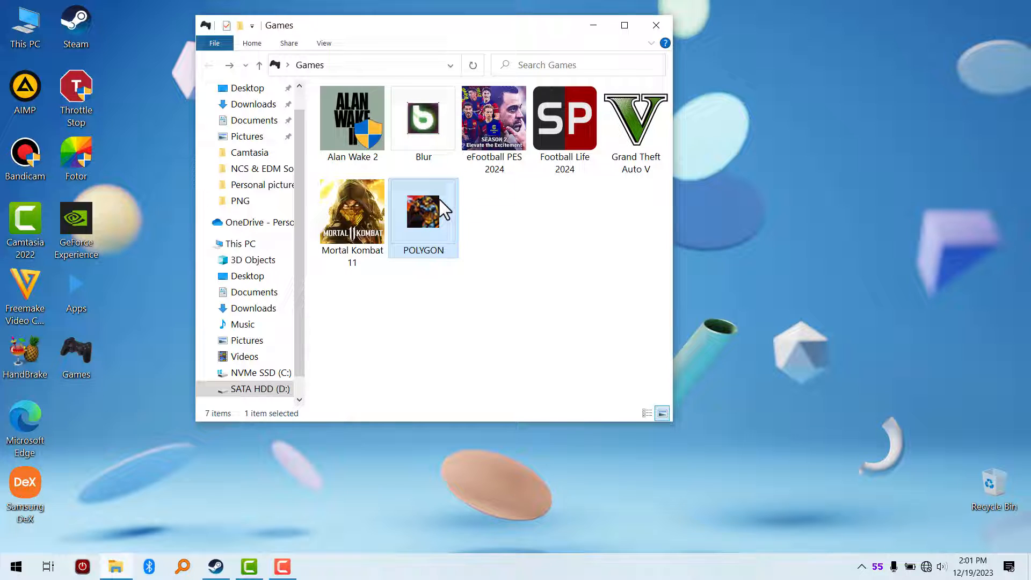
{"action": "mouse_move", "coordinate": [424, 211]}
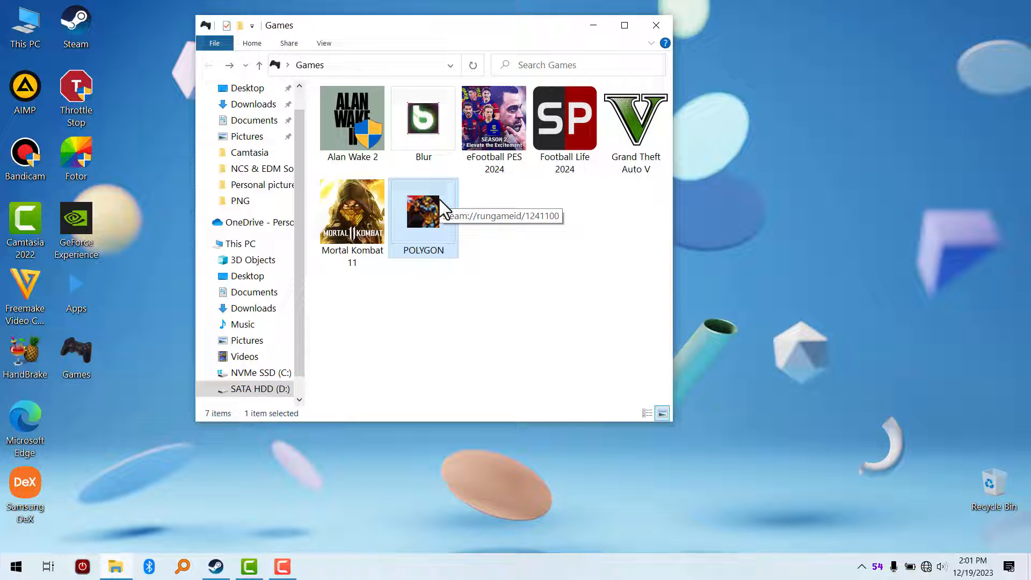
{"action": "mouse_move", "coordinate": [425, 240]}
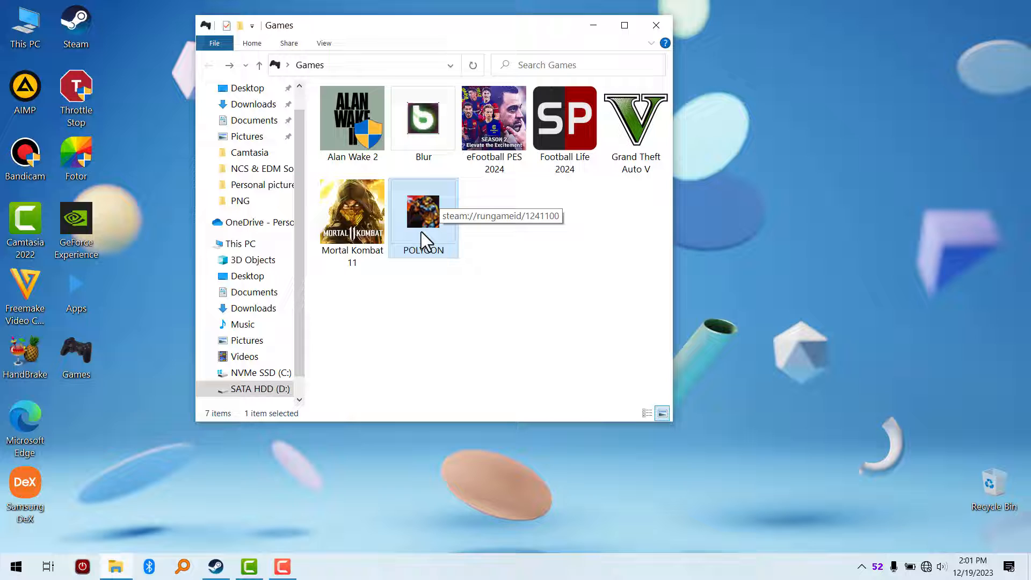
{"action": "mouse_move", "coordinate": [456, 251]}
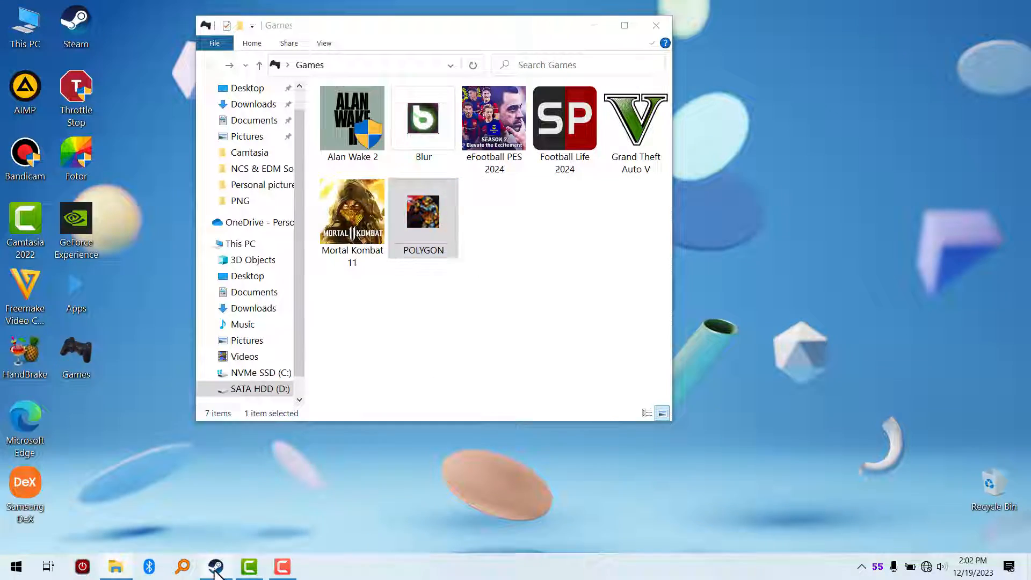
{"action": "left_click", "coordinate": [214, 565]}
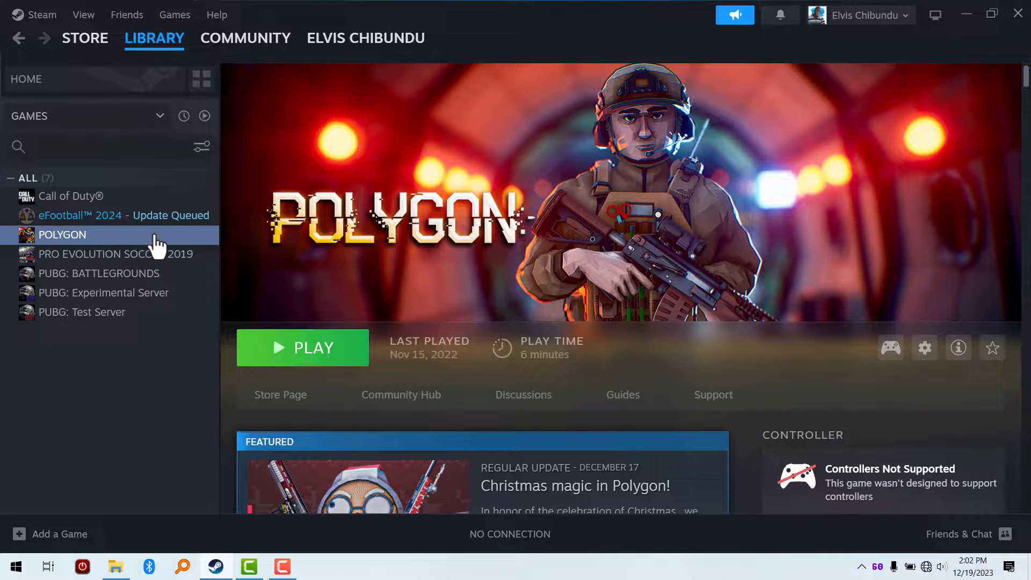
{"action": "mouse_move", "coordinate": [105, 243]}
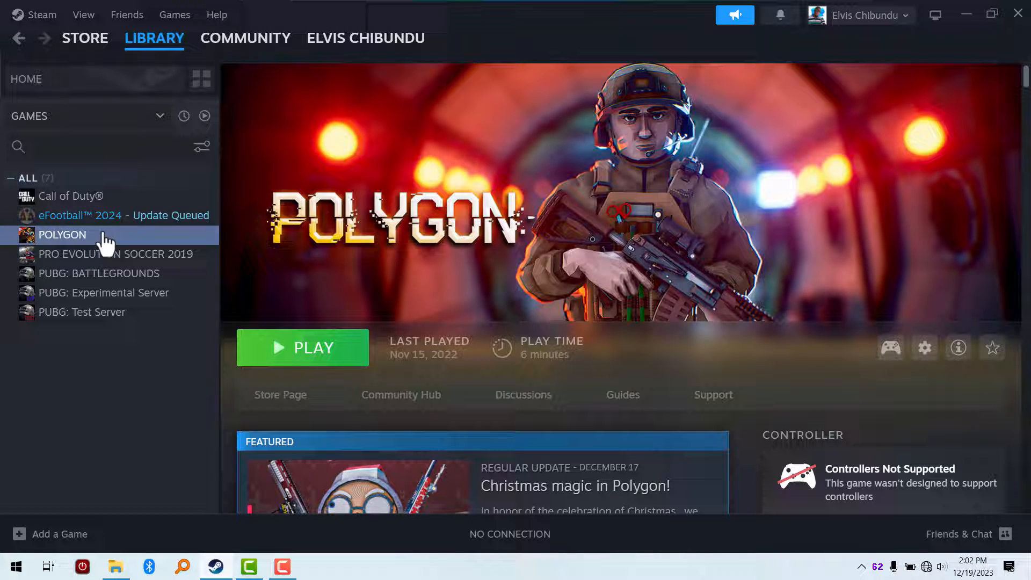
{"action": "right_click", "coordinate": [62, 235]}
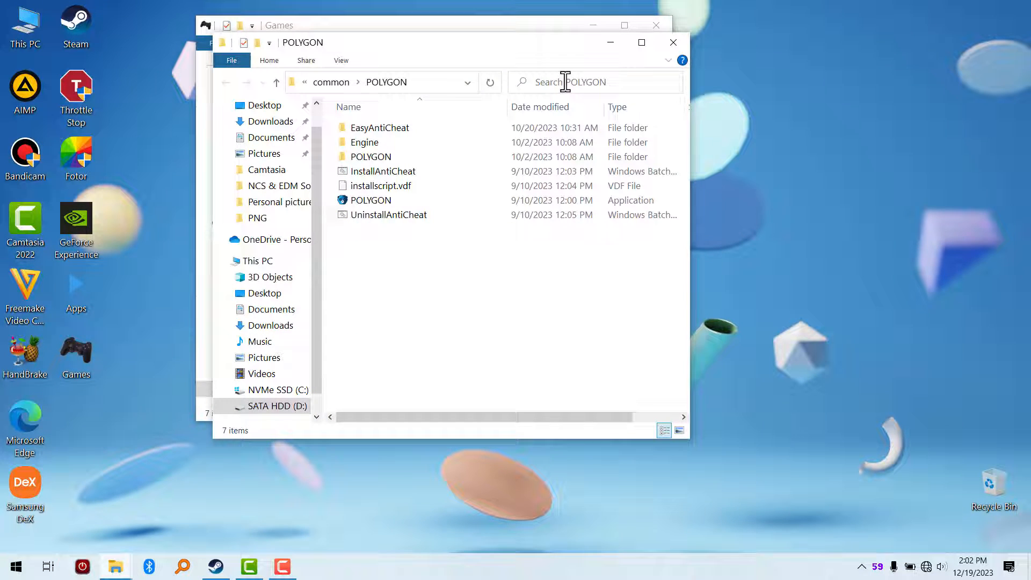
{"action": "left_click_drag", "start_coordinate": [395, 42], "coordinate": [410, 55]}
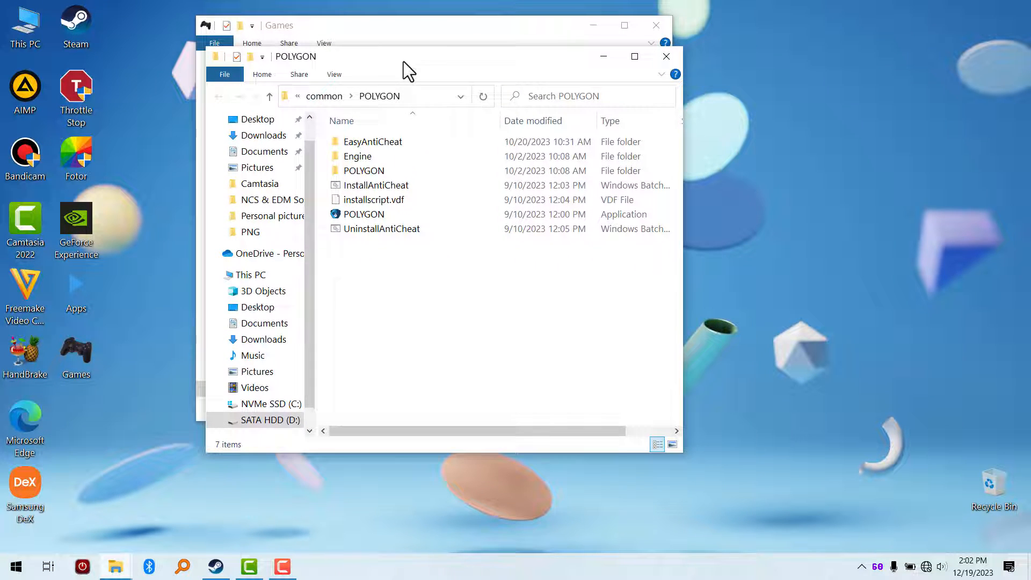
{"action": "mouse_move", "coordinate": [386, 97]}
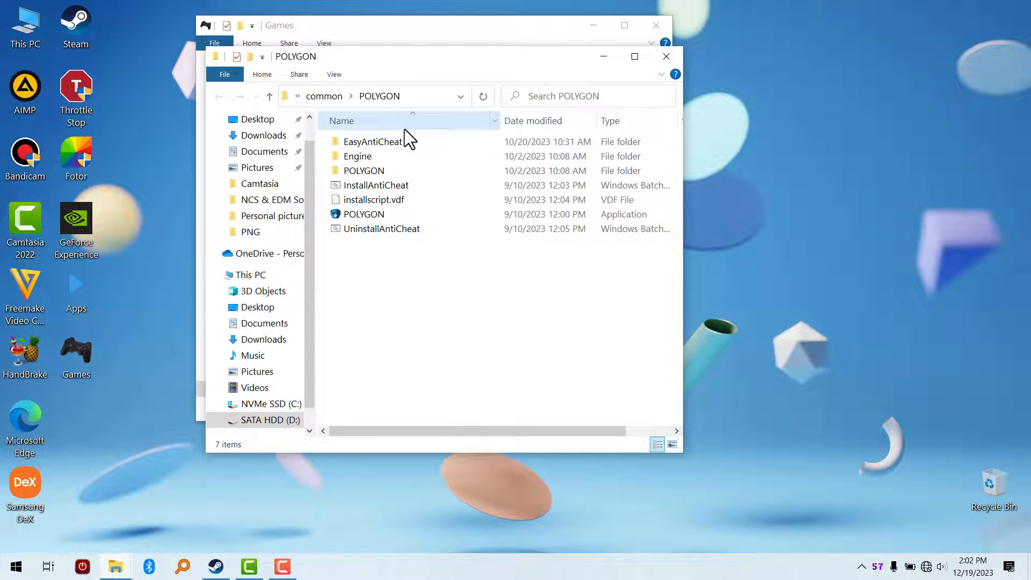
{"action": "mouse_move", "coordinate": [405, 125]}
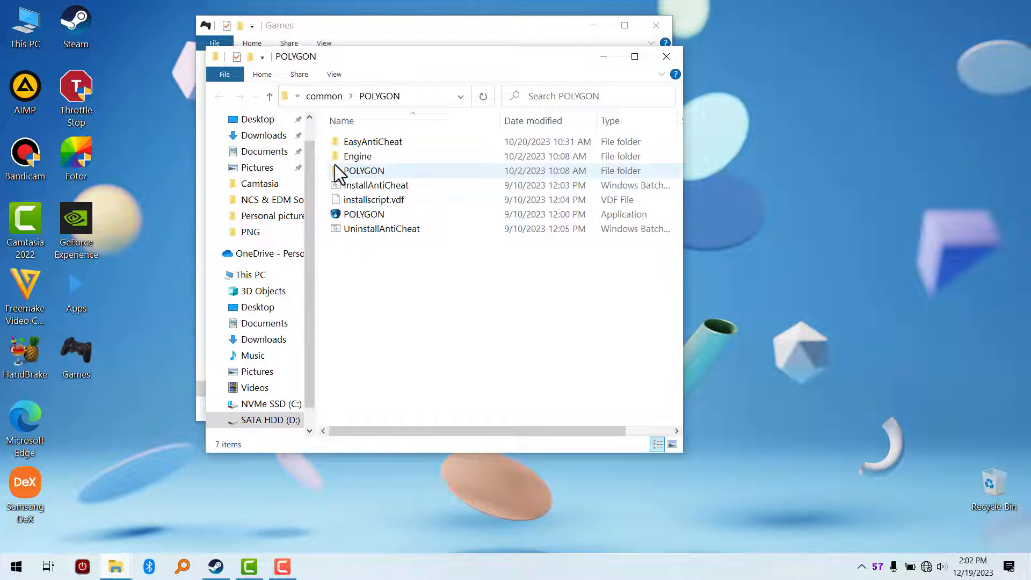
{"action": "mouse_move", "coordinate": [526, 174]}
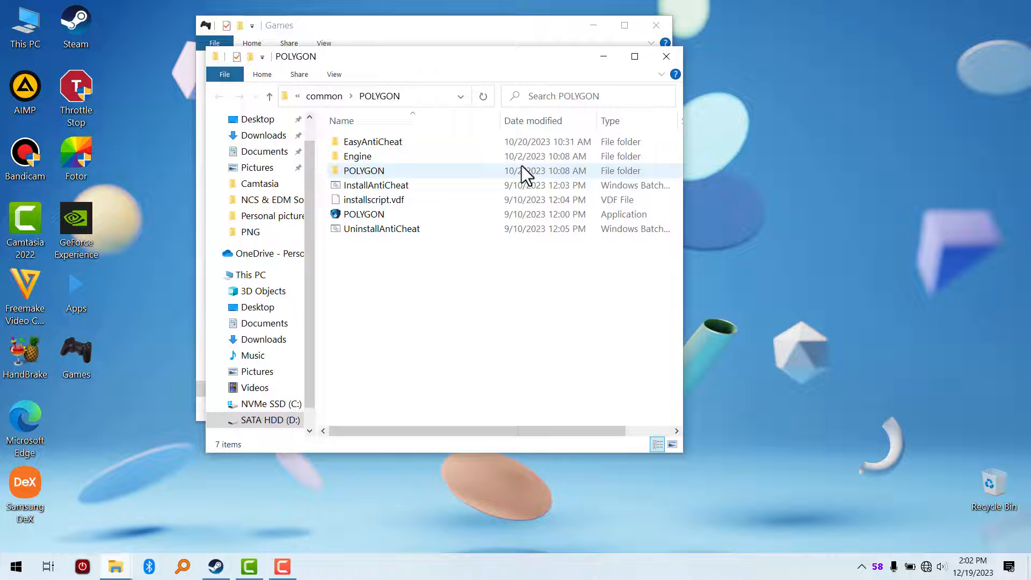
{"action": "mouse_move", "coordinate": [565, 97]}
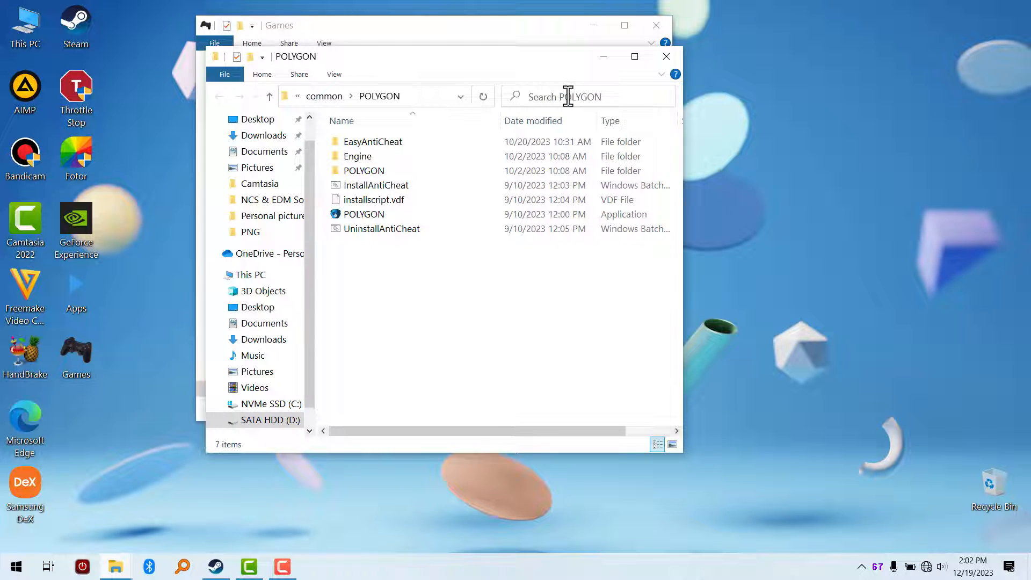
Step: Search the POLYGON folder for 'exe' and open POLYGON-Win64-Shipping's file location
{"action": "type", "text": "exe"}
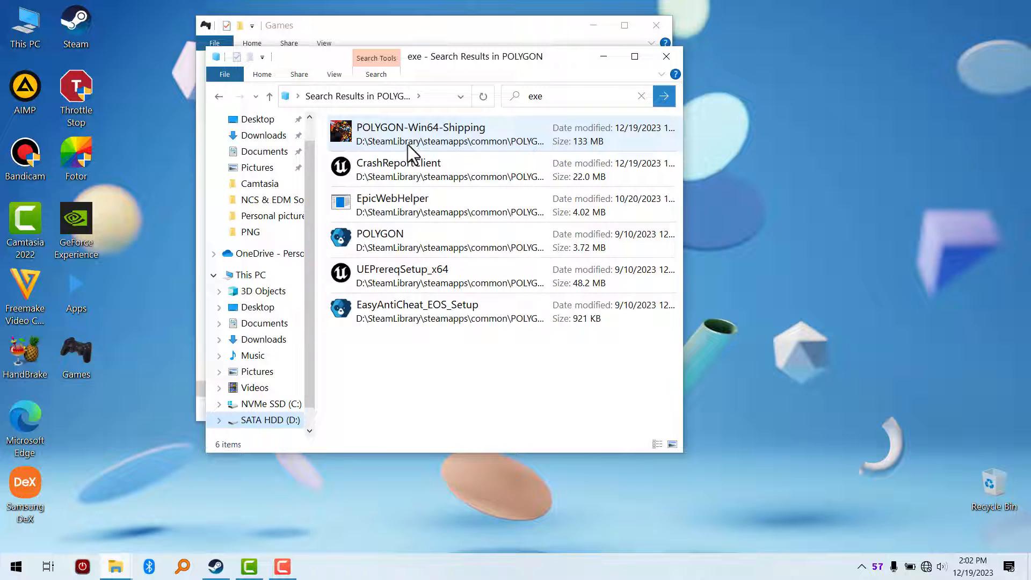
{"action": "mouse_move", "coordinate": [421, 138]}
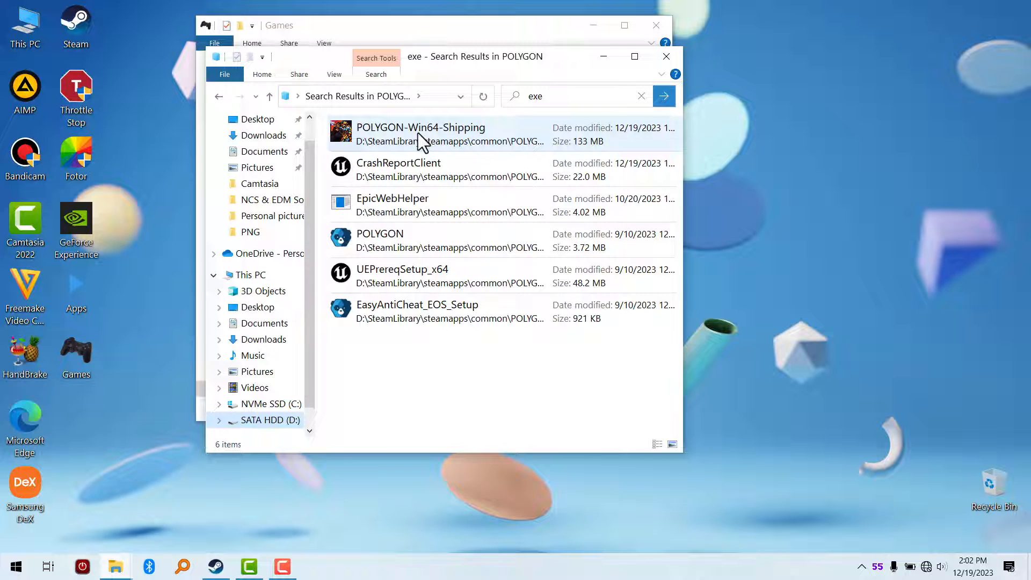
{"action": "mouse_move", "coordinate": [466, 141]}
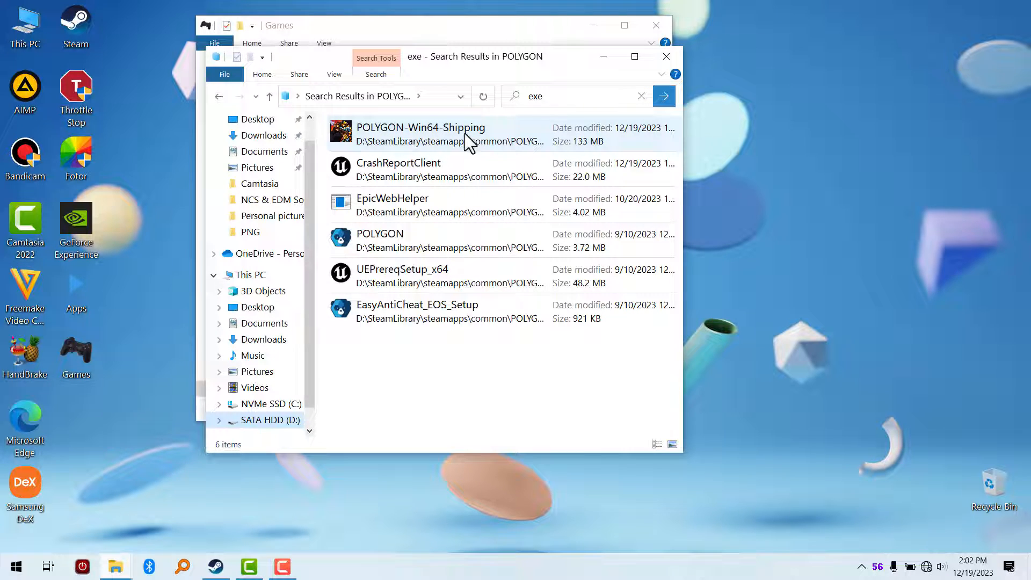
{"action": "mouse_move", "coordinate": [468, 142]}
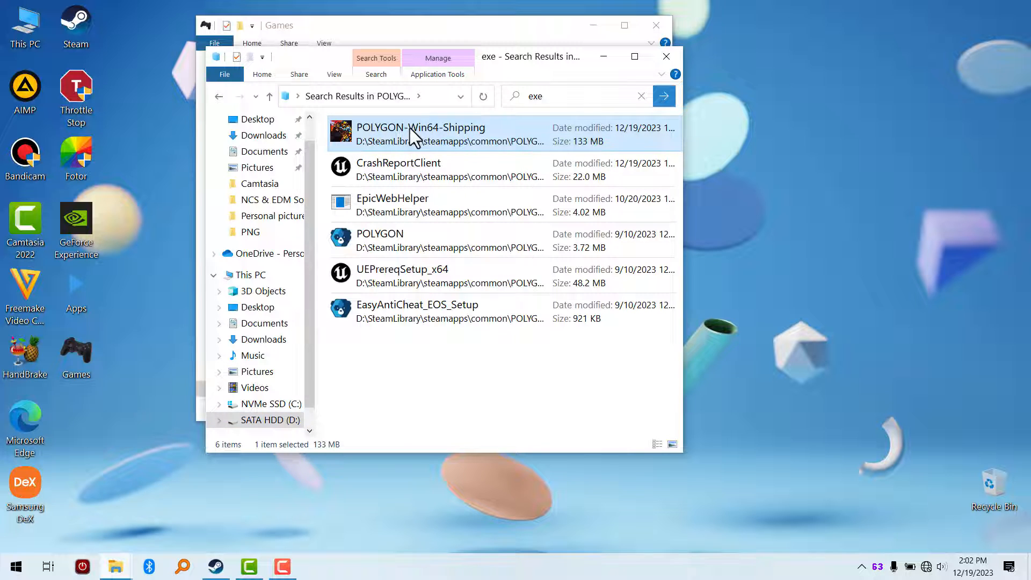
{"action": "right_click", "coordinate": [421, 134]}
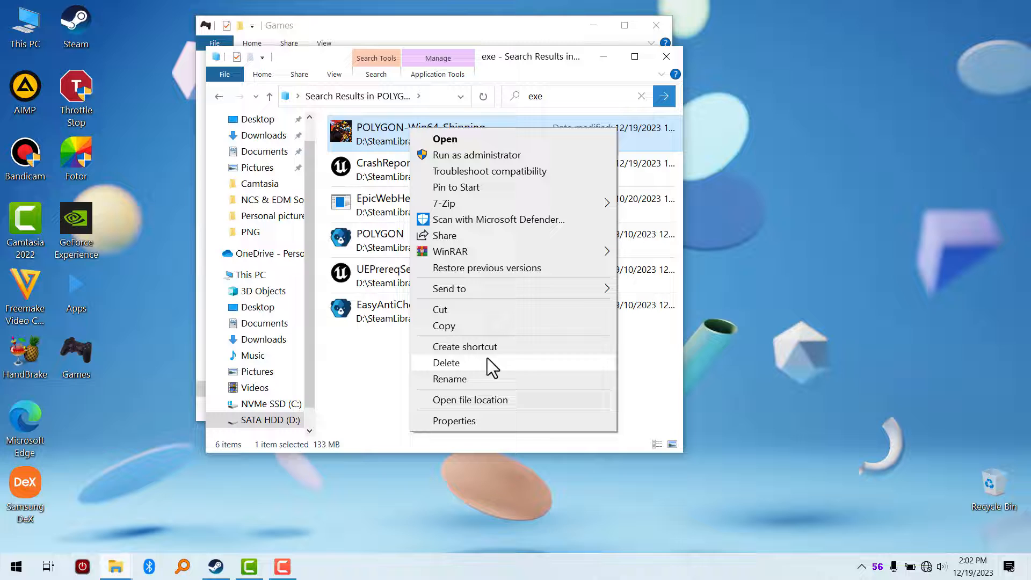
{"action": "left_click", "coordinate": [471, 399]}
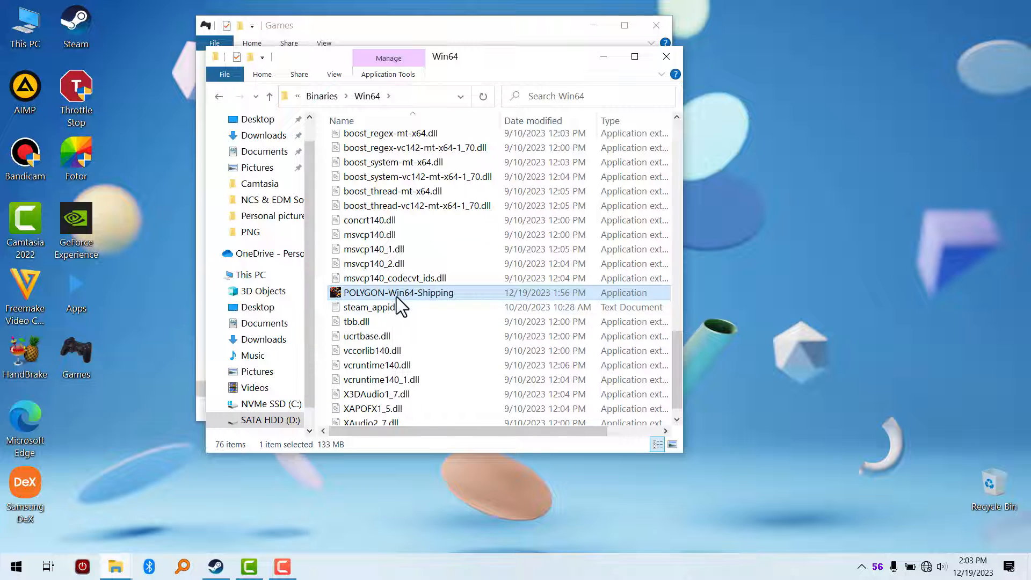
{"action": "mouse_move", "coordinate": [384, 303]}
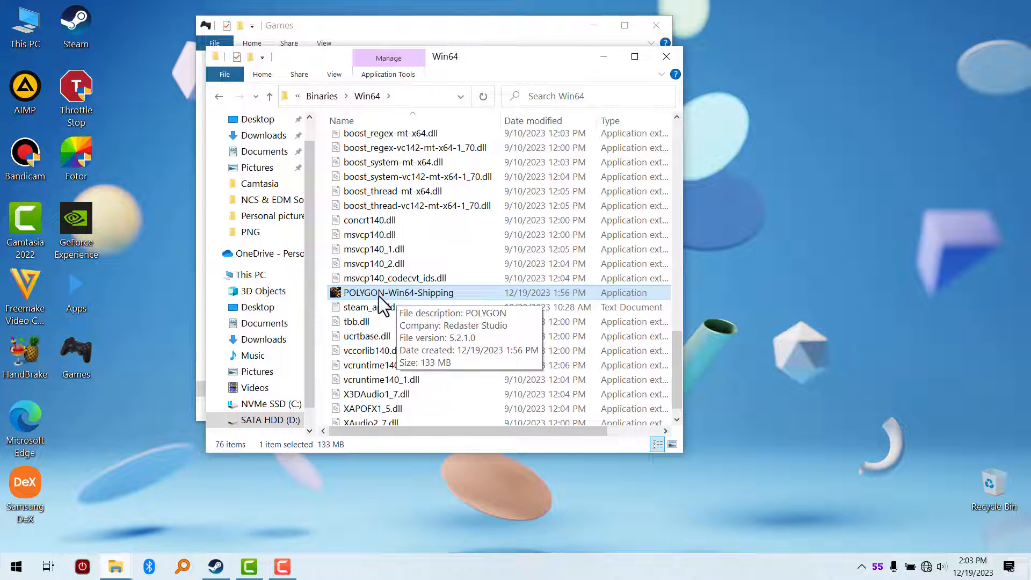
Step: Send a POLYGON-Win64-Shipping shortcut to the desktop and clear the Explorer windows away
{"action": "right_click", "coordinate": [398, 292]}
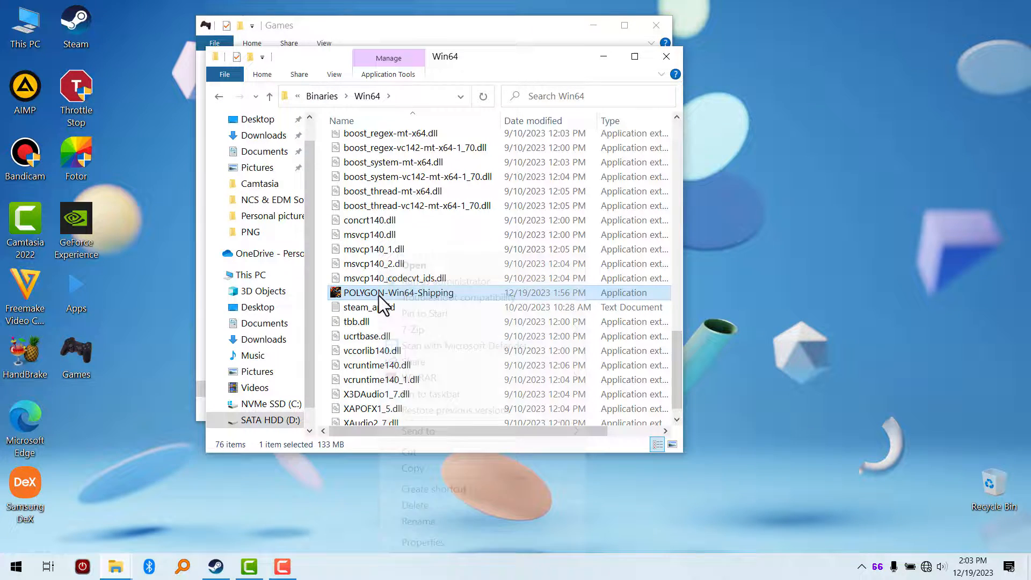
{"action": "mouse_move", "coordinate": [419, 430]}
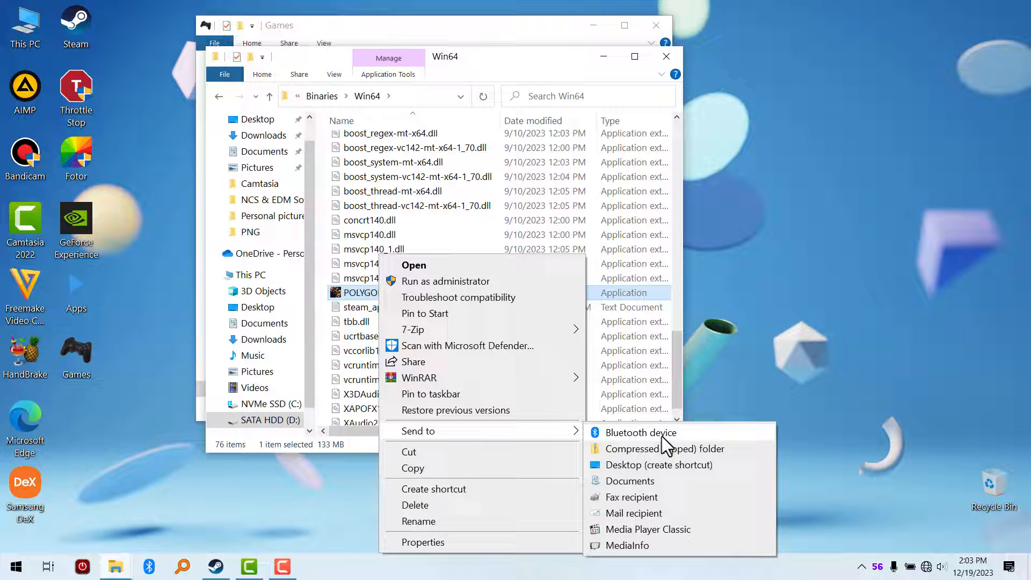
{"action": "left_click", "coordinate": [659, 465]}
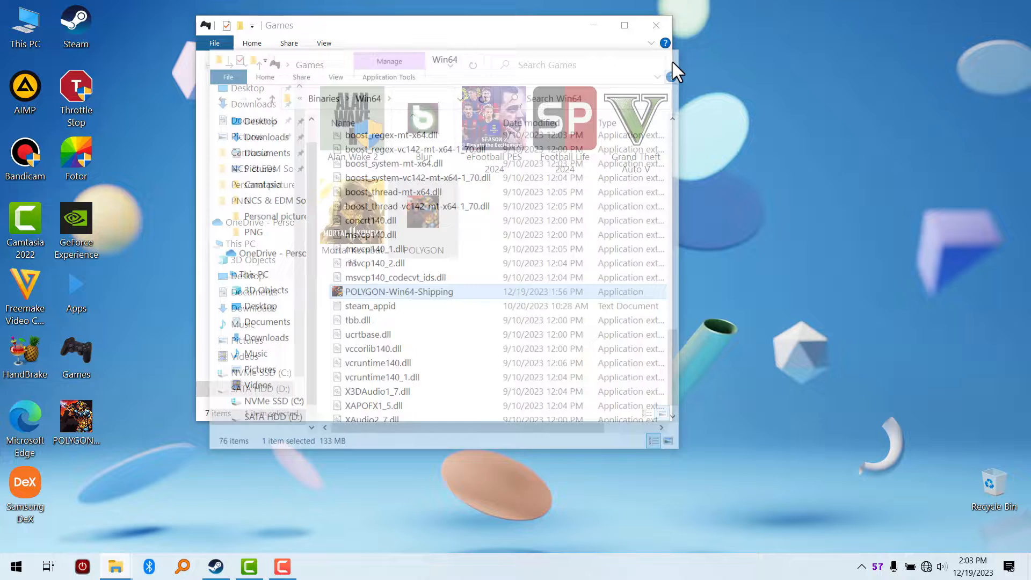
{"action": "left_click", "coordinate": [655, 26]}
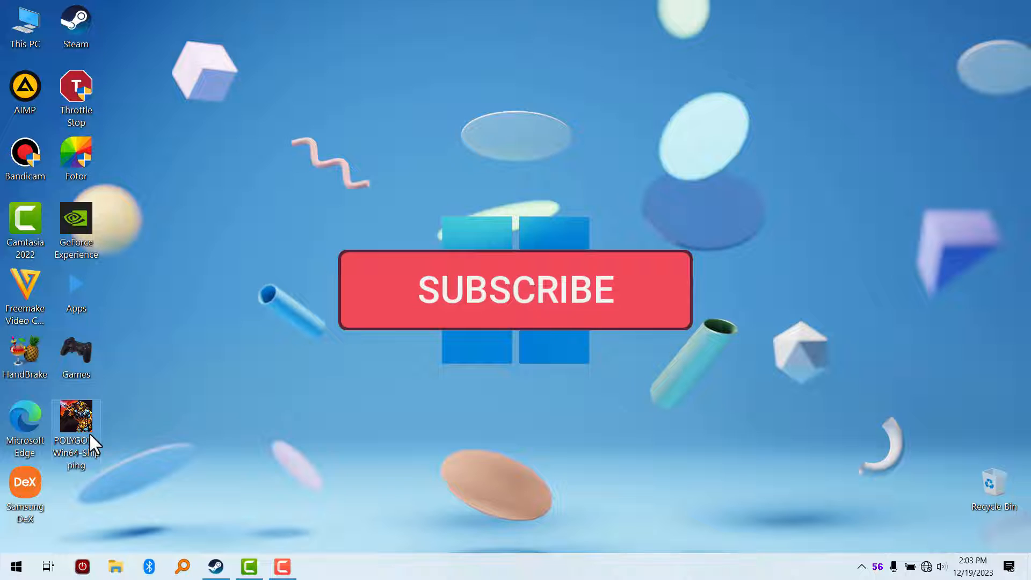
Step: Show the desktop POLYGON-Win64-Shipping shortcut's context menu, including Open file location
{"action": "right_click", "coordinate": [76, 424]}
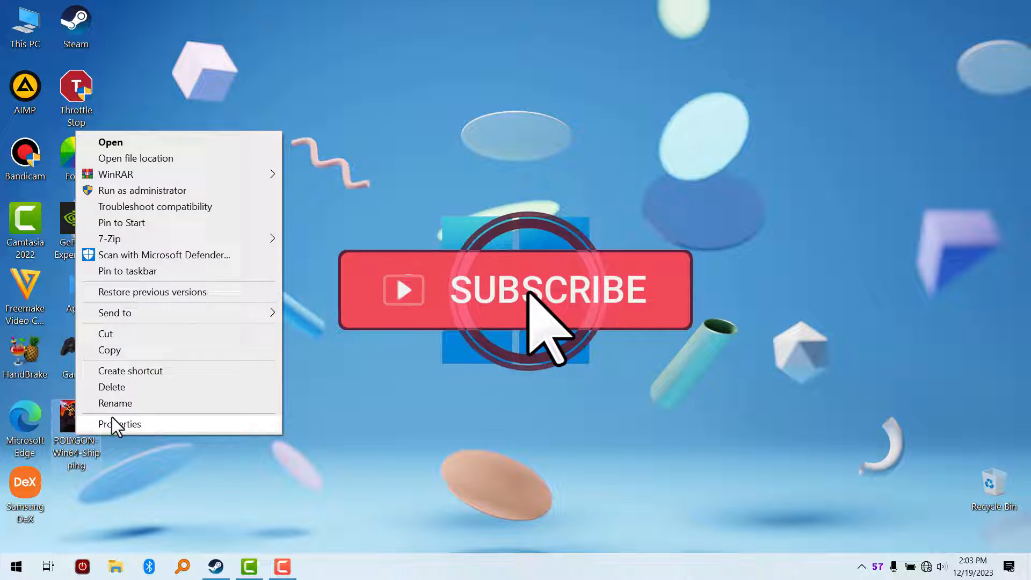
{"action": "mouse_move", "coordinate": [136, 158]}
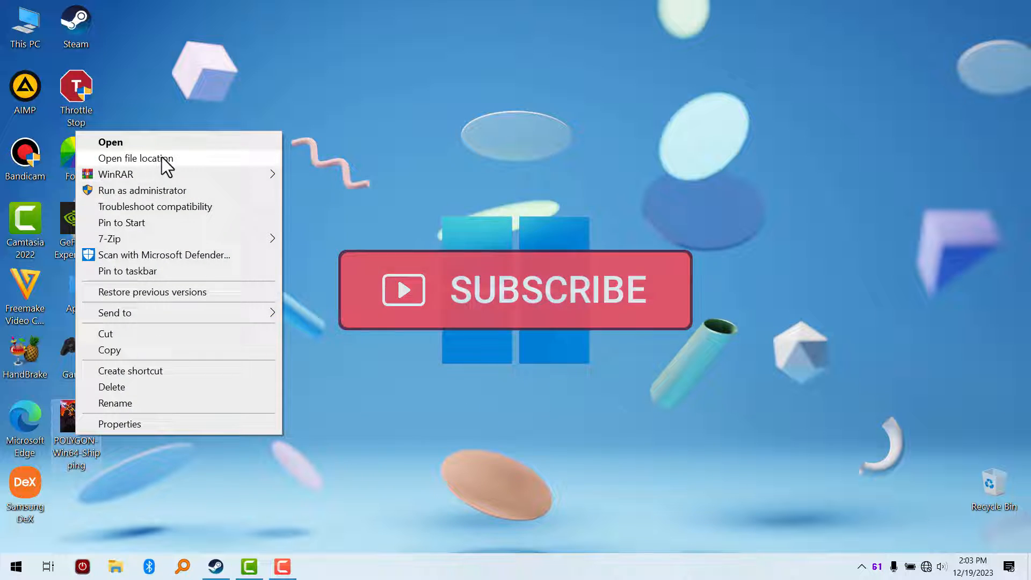